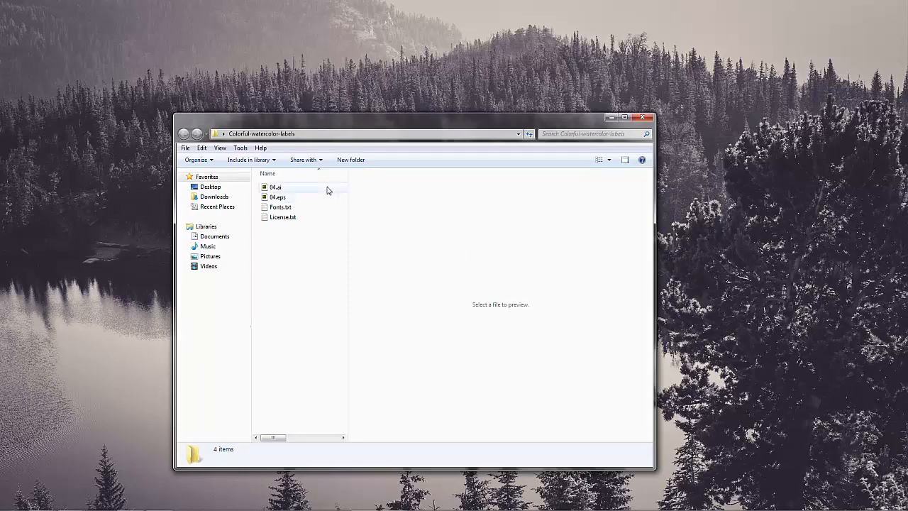
Look over the label files 04.ai and 04.eps, the font list and the license terms
{"action": "left_click", "coordinate": [276, 187]}
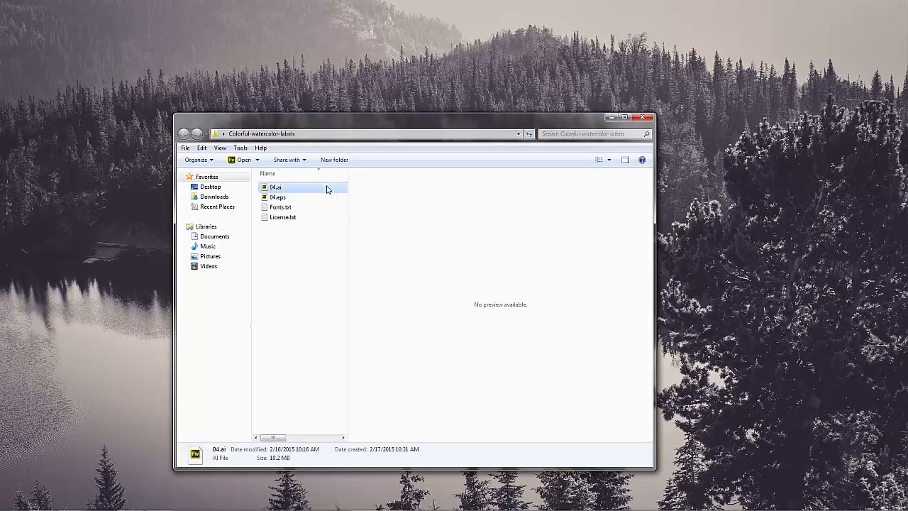
{"action": "left_click", "coordinate": [277, 197]}
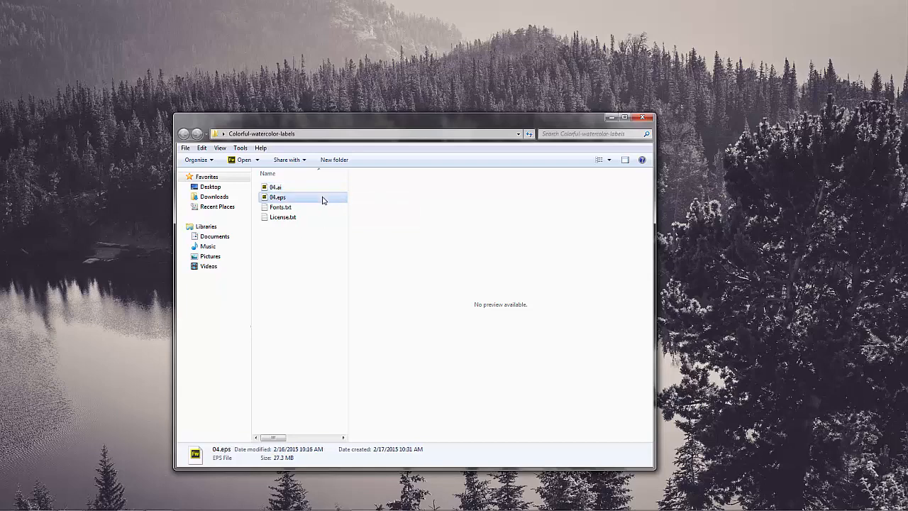
{"action": "left_click", "coordinate": [280, 206]}
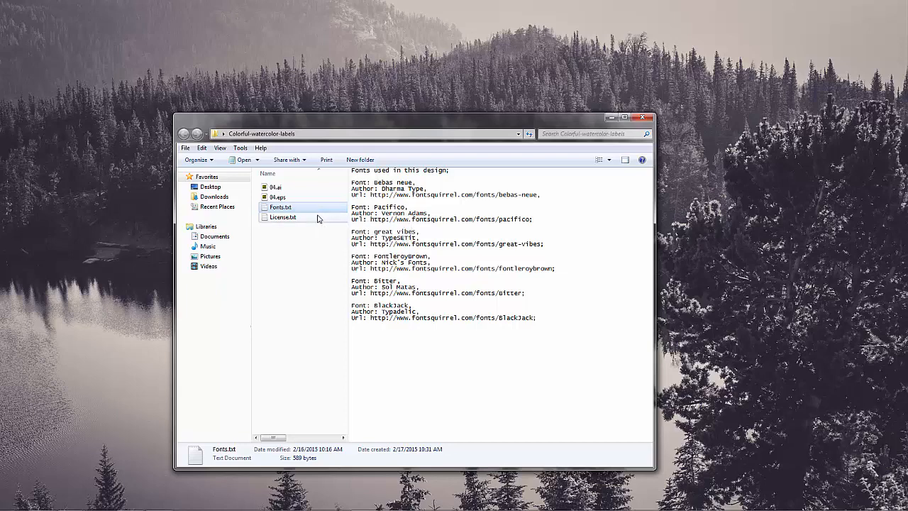
{"action": "left_click", "coordinate": [283, 216]}
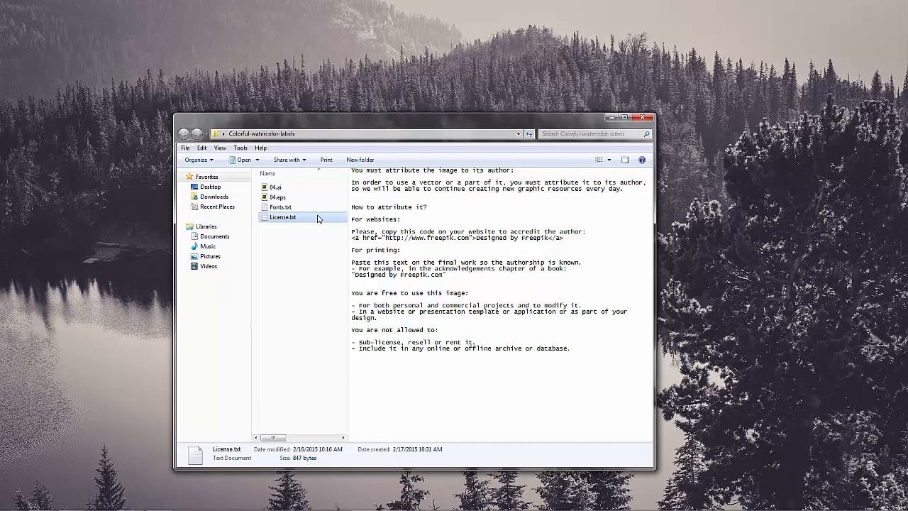
Open 04.ai in Fireworks, keeping the 800 by 800 pixel import size
{"action": "left_click", "coordinate": [275, 187]}
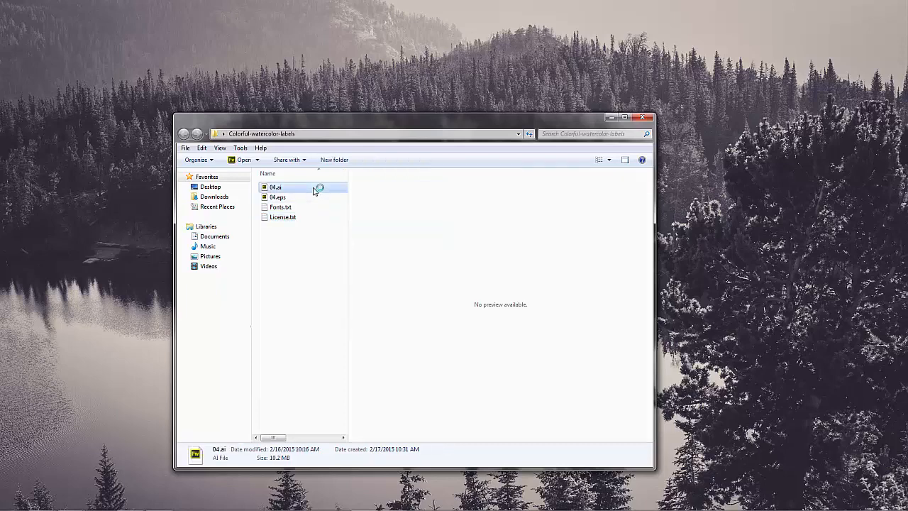
{"action": "double_click", "coordinate": [275, 187]}
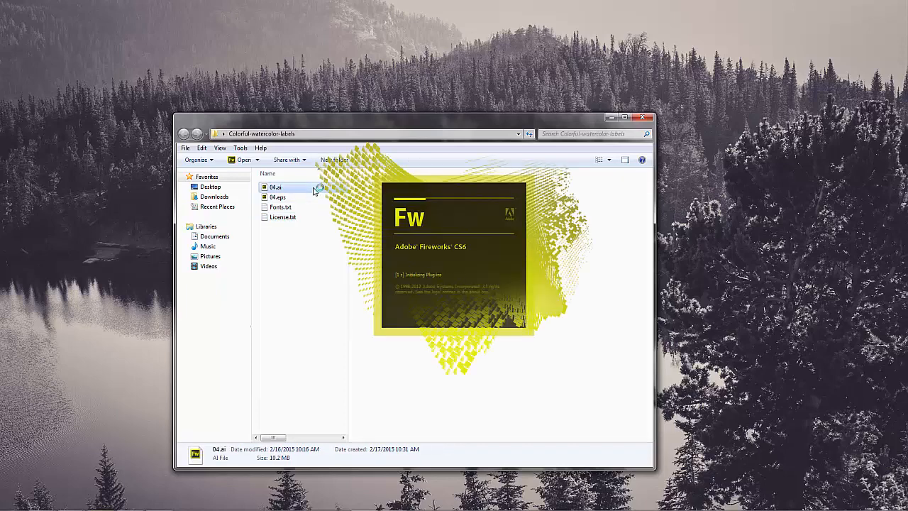
{"action": "double_click", "coordinate": [276, 186]}
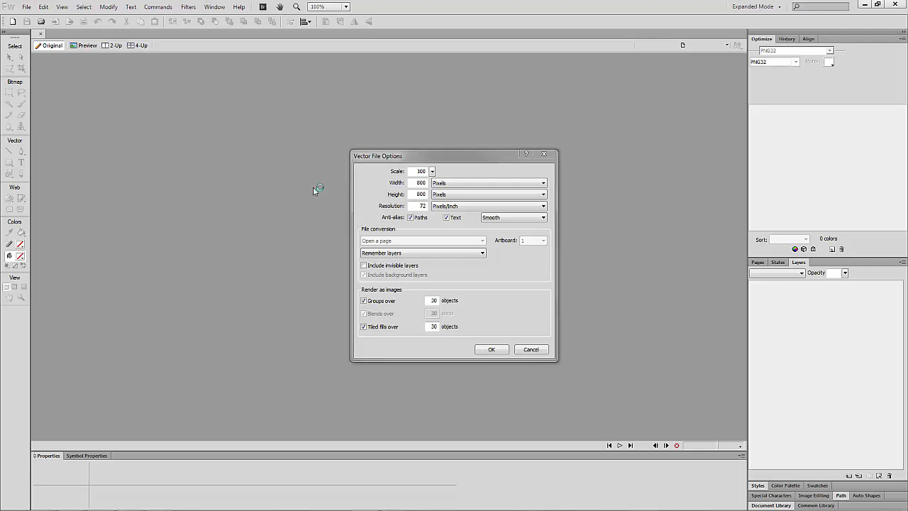
{"action": "left_click", "coordinate": [491, 349]}
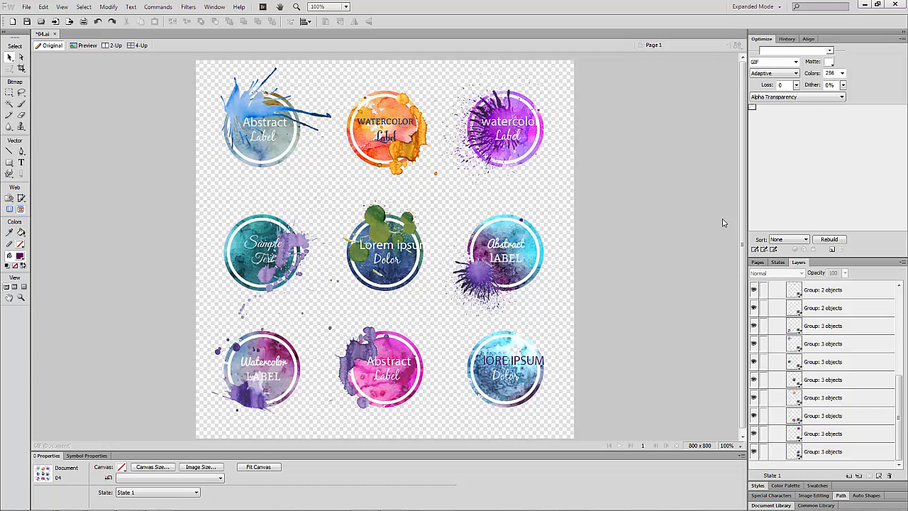
{"action": "mouse_move", "coordinate": [518, 347]}
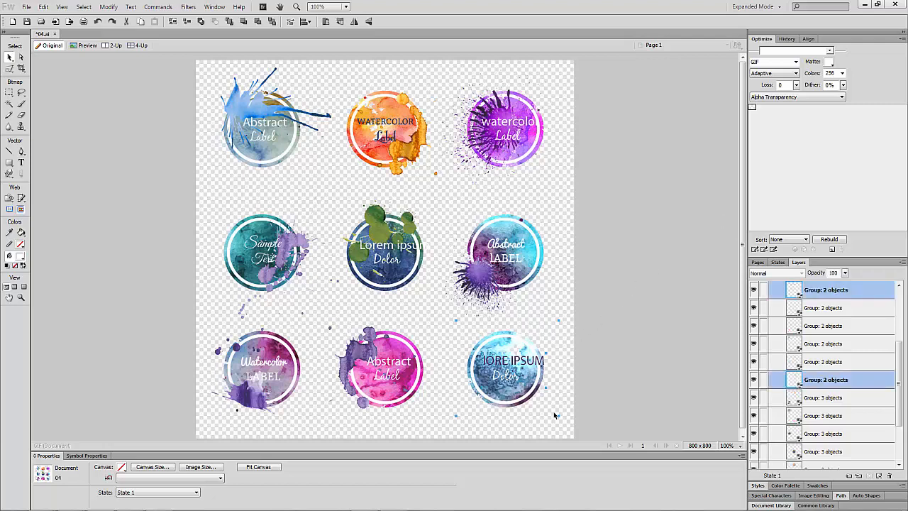
Copy the blue label and create a new 218 by 203 px transparent document
{"action": "left_click", "coordinate": [507, 368]}
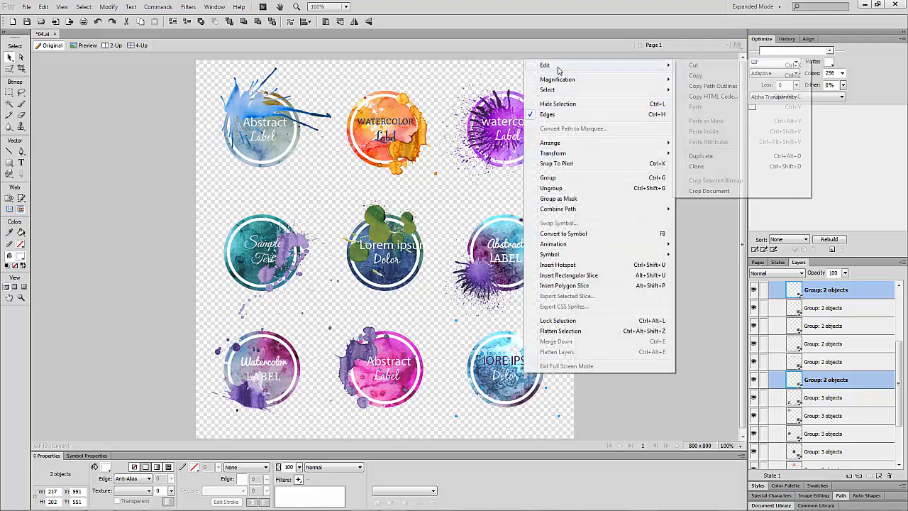
{"action": "left_click", "coordinate": [698, 78]}
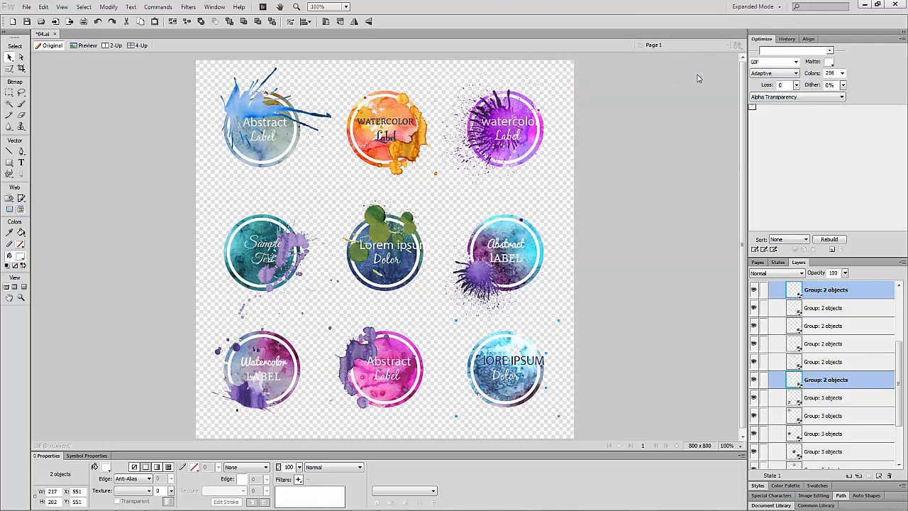
{"action": "left_click", "coordinate": [26, 6]}
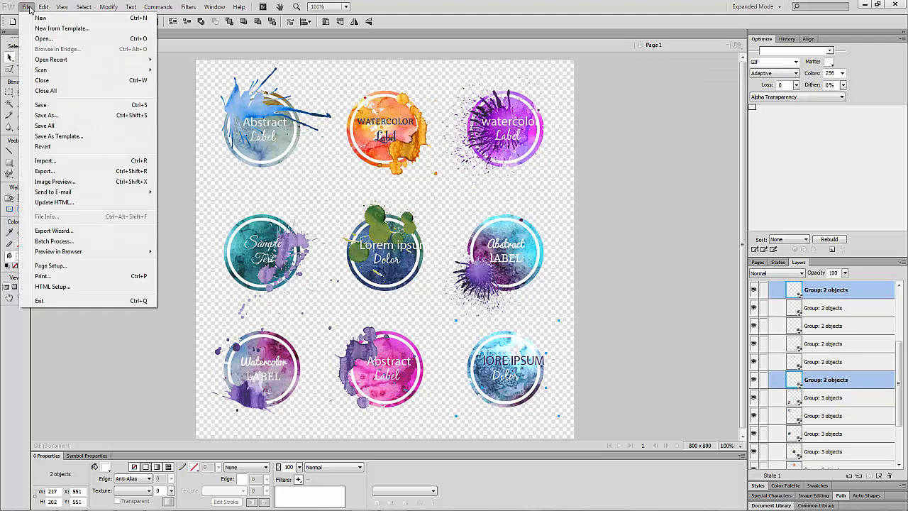
{"action": "left_click", "coordinate": [41, 18]}
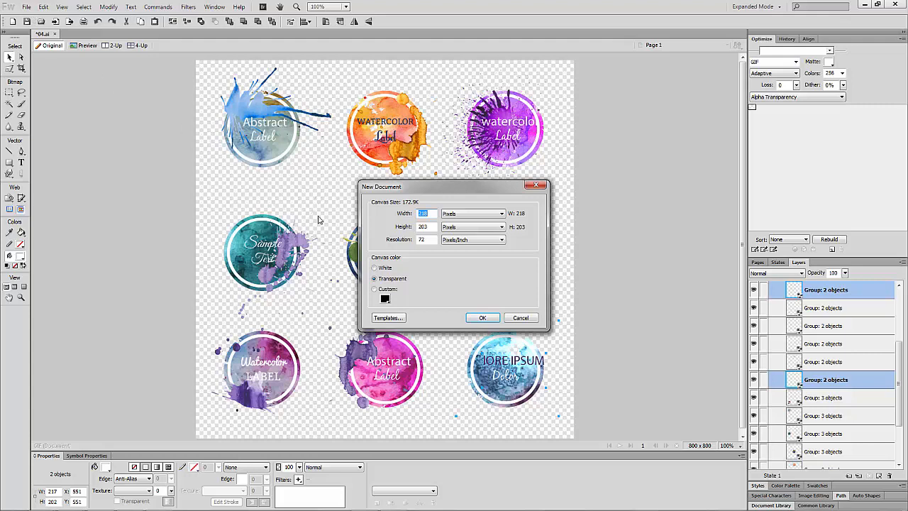
{"action": "left_click", "coordinate": [483, 317]}
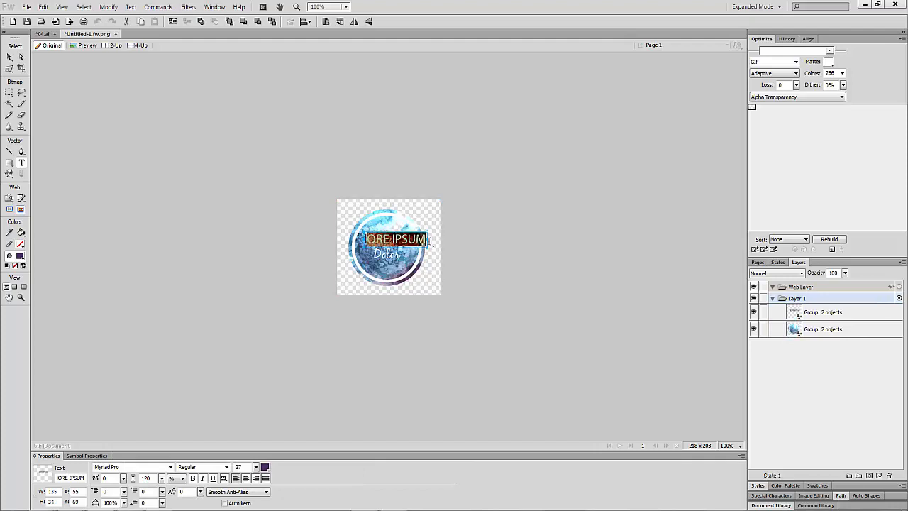
{"action": "type", "text": "Jennifer"}
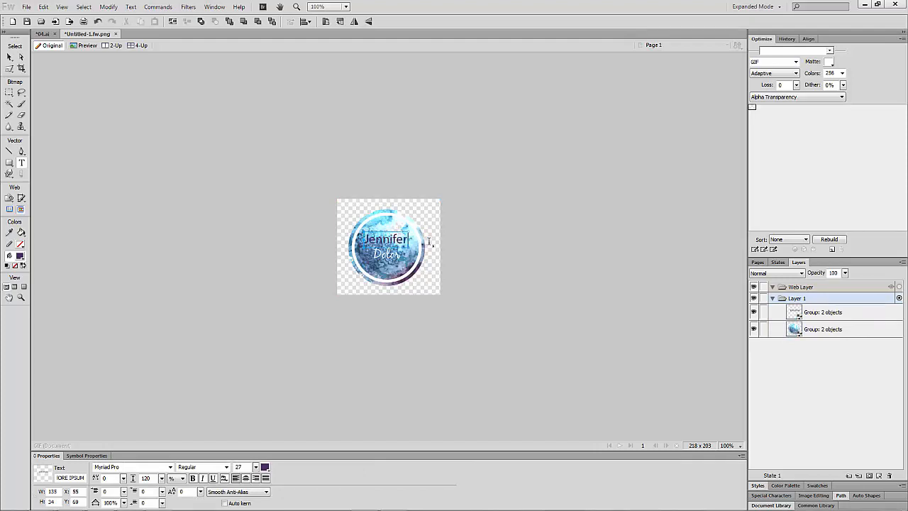
{"action": "type", "text": "V"}
{"action": "left_click", "coordinate": [386, 254]}
{"action": "type", "text": "Tutorial"}
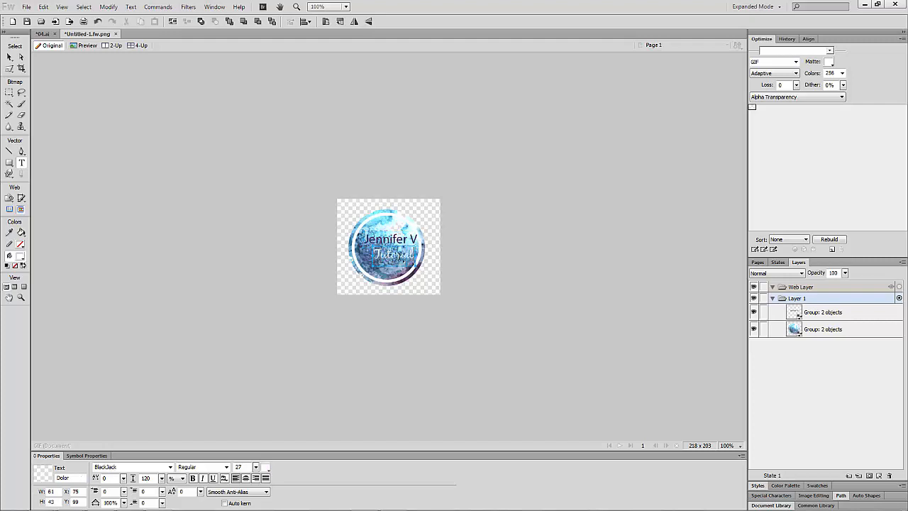
{"action": "left_click", "coordinate": [798, 297]}
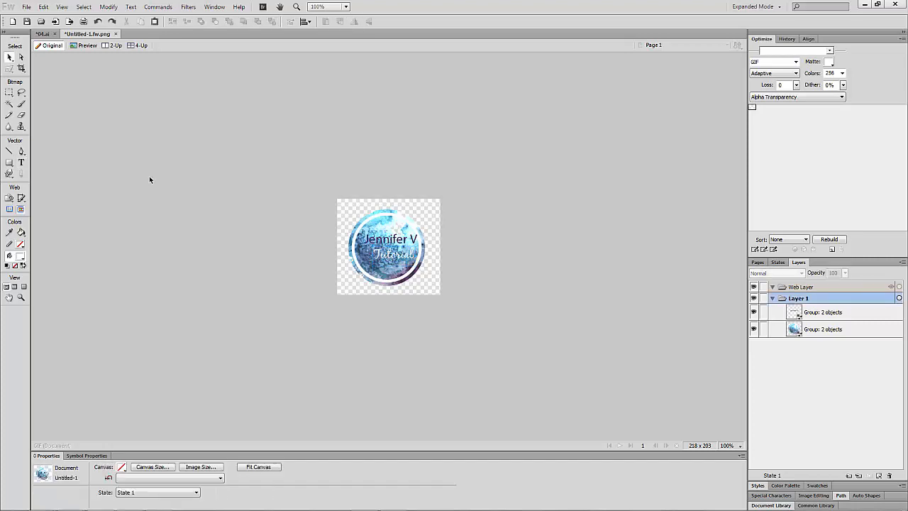
{"action": "left_click", "coordinate": [26, 6]}
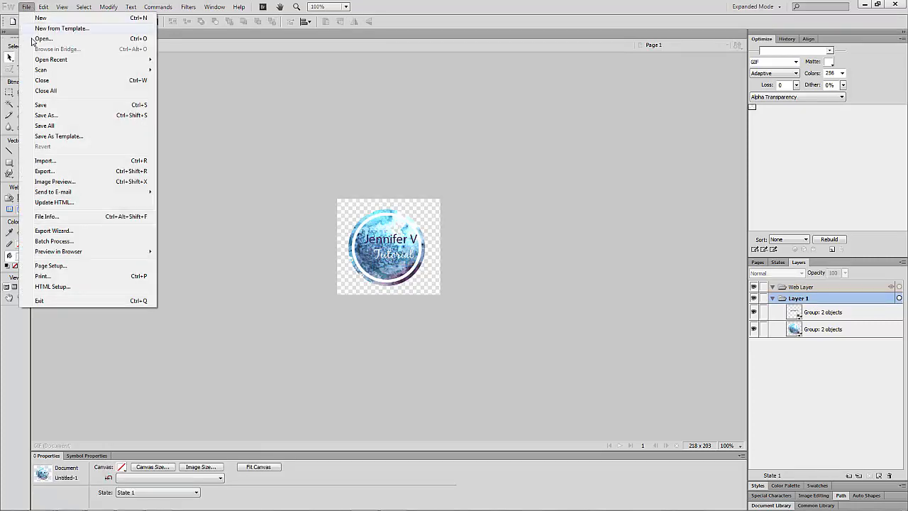